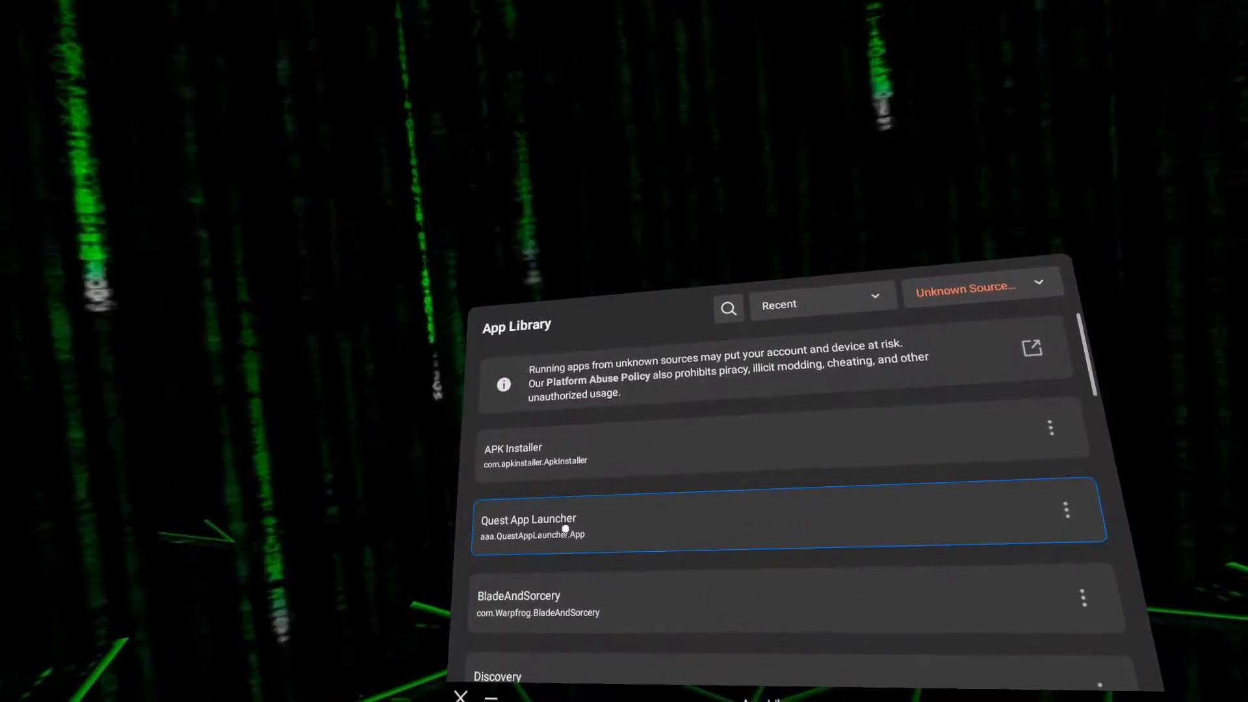
Launch APK Installer and browse its list of installable APK files.
left_click(514, 454)
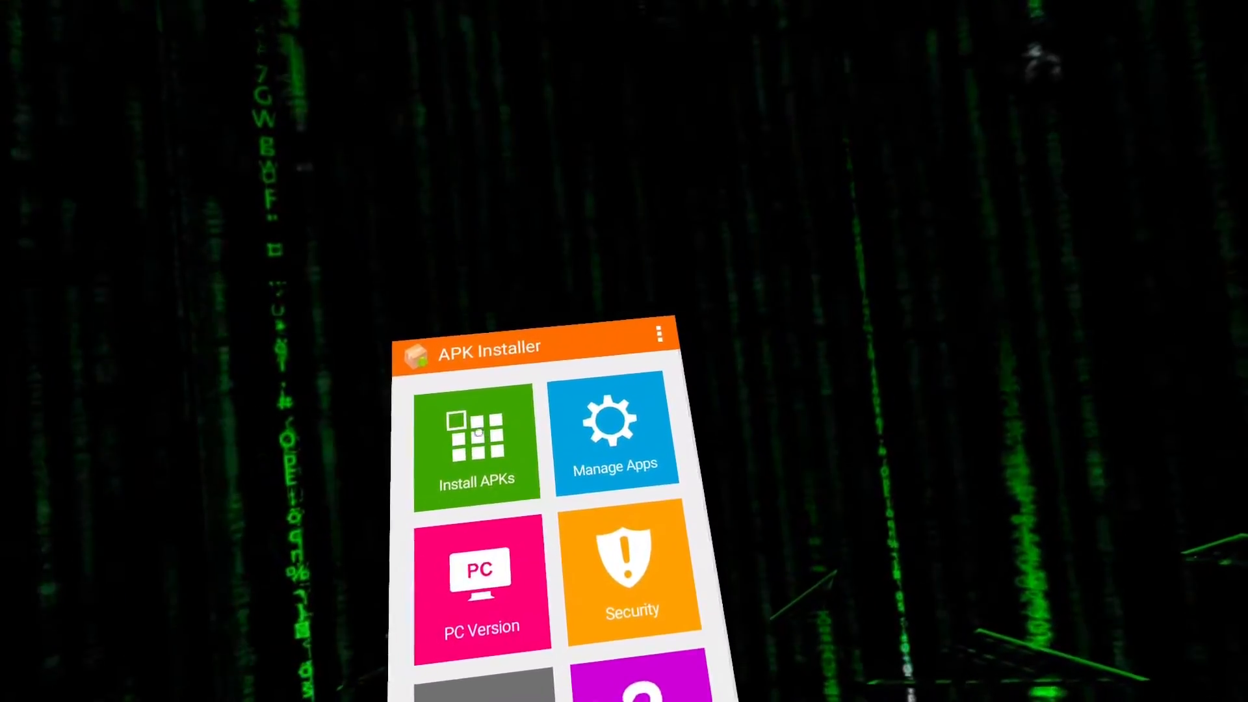
left_click(476, 442)
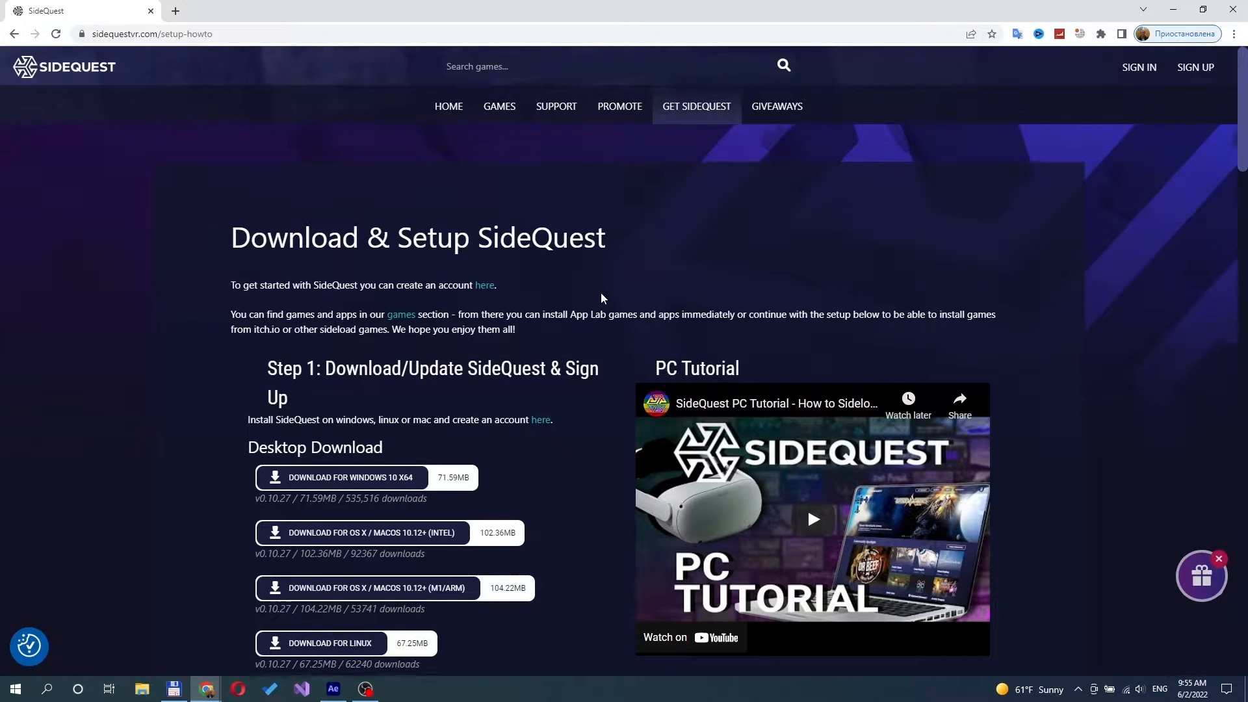
Scroll the Download & Setup SideQuest page and sign in to a SideQuest account.
scroll("down", 3)
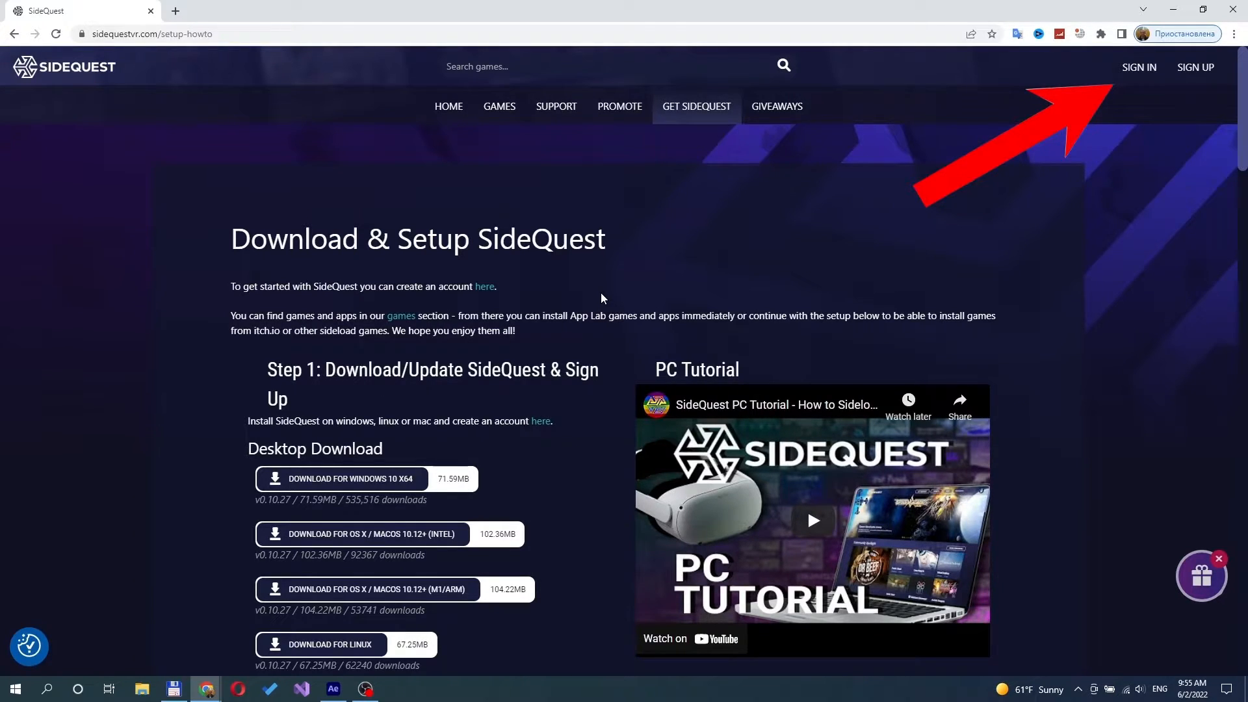
left_click(396, 689)
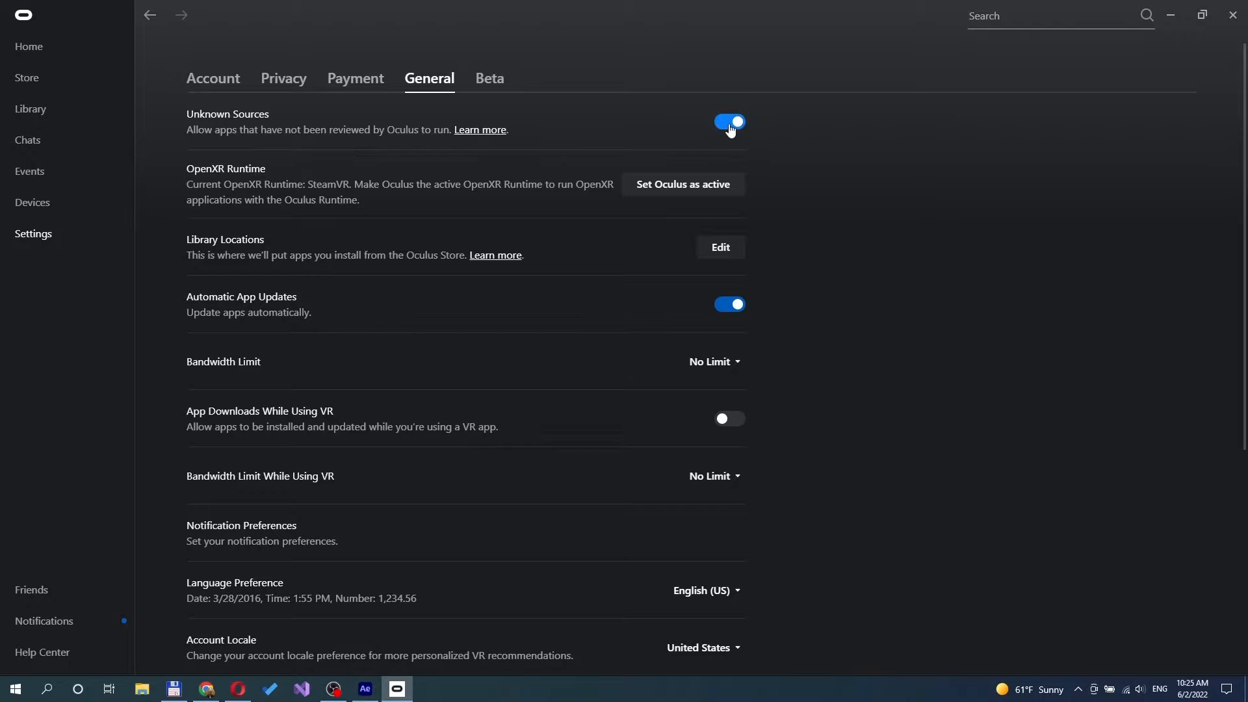
Switch on Unknown Sources in General settings and confirm with Allow.
left_click(728, 122)
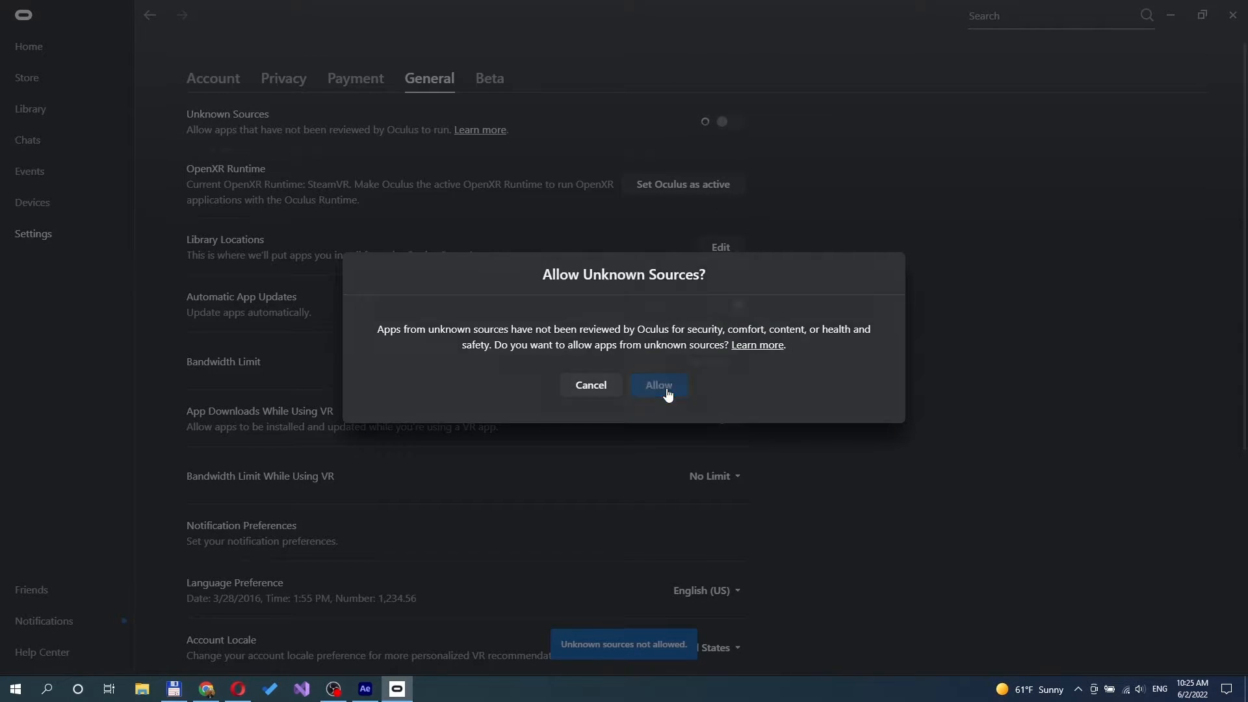
left_click(657, 385)
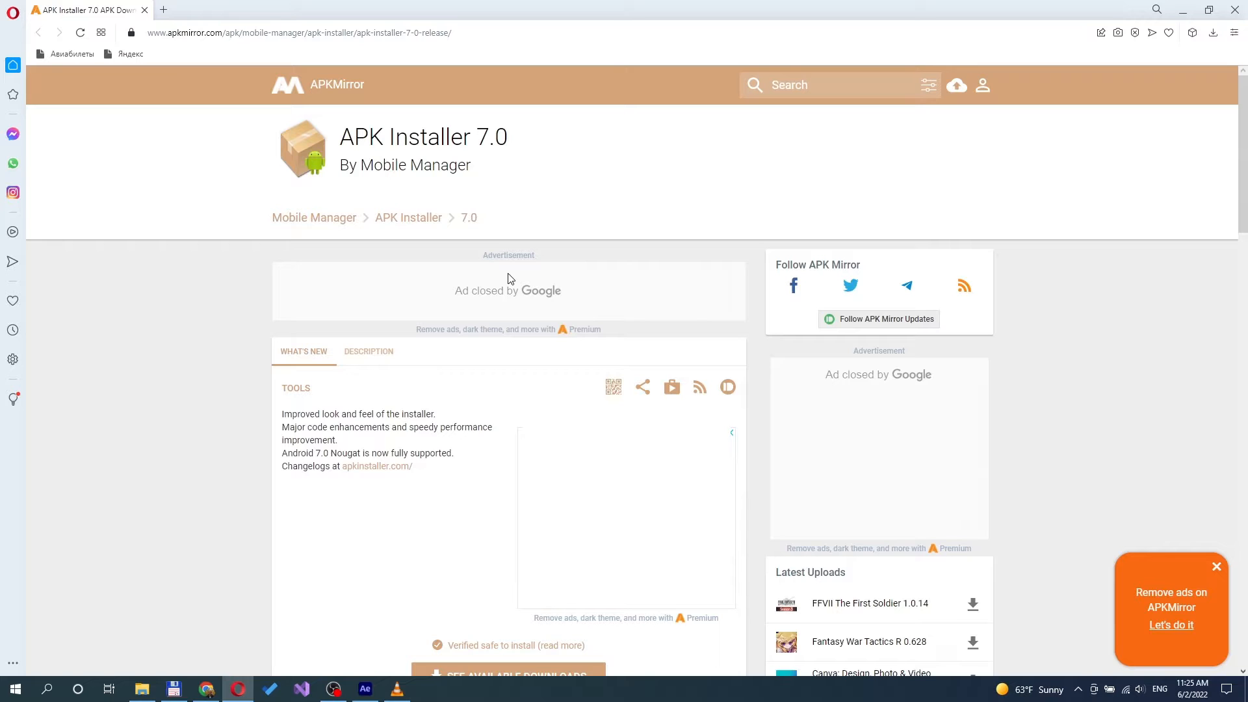
Show the available APK Installer 7.0 downloads and download the APK file.
left_click(507, 671)
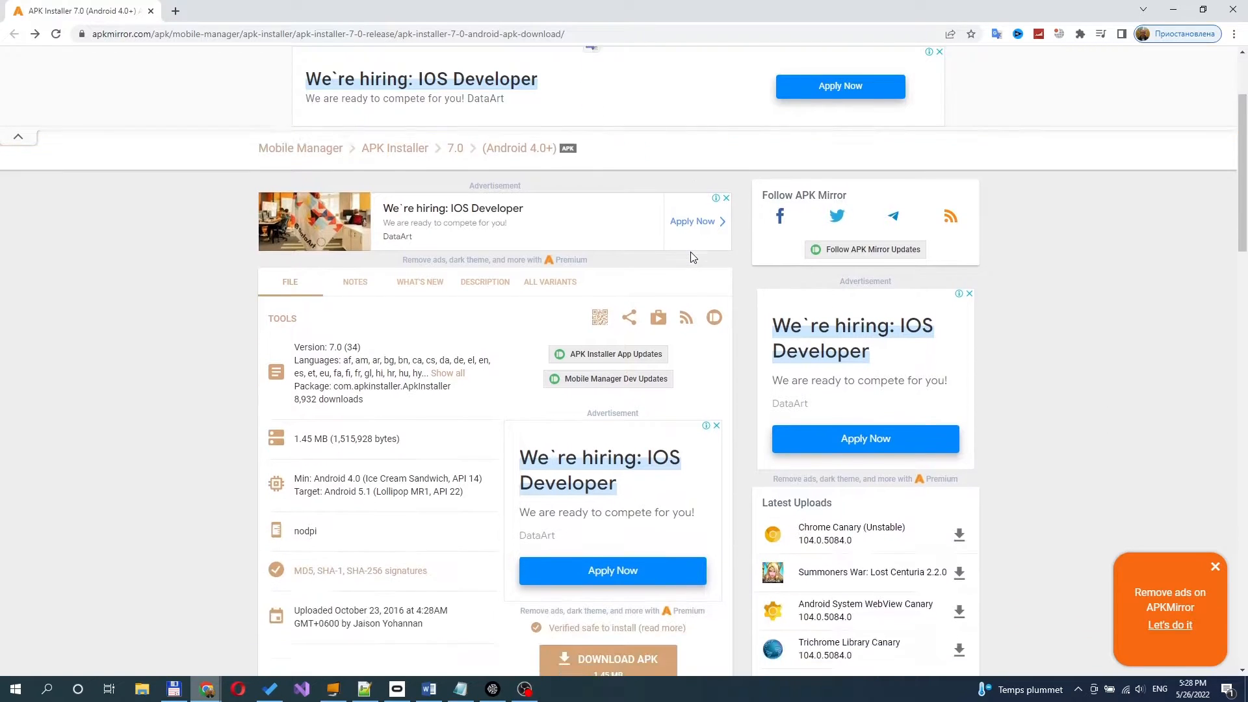
left_click(396, 689)
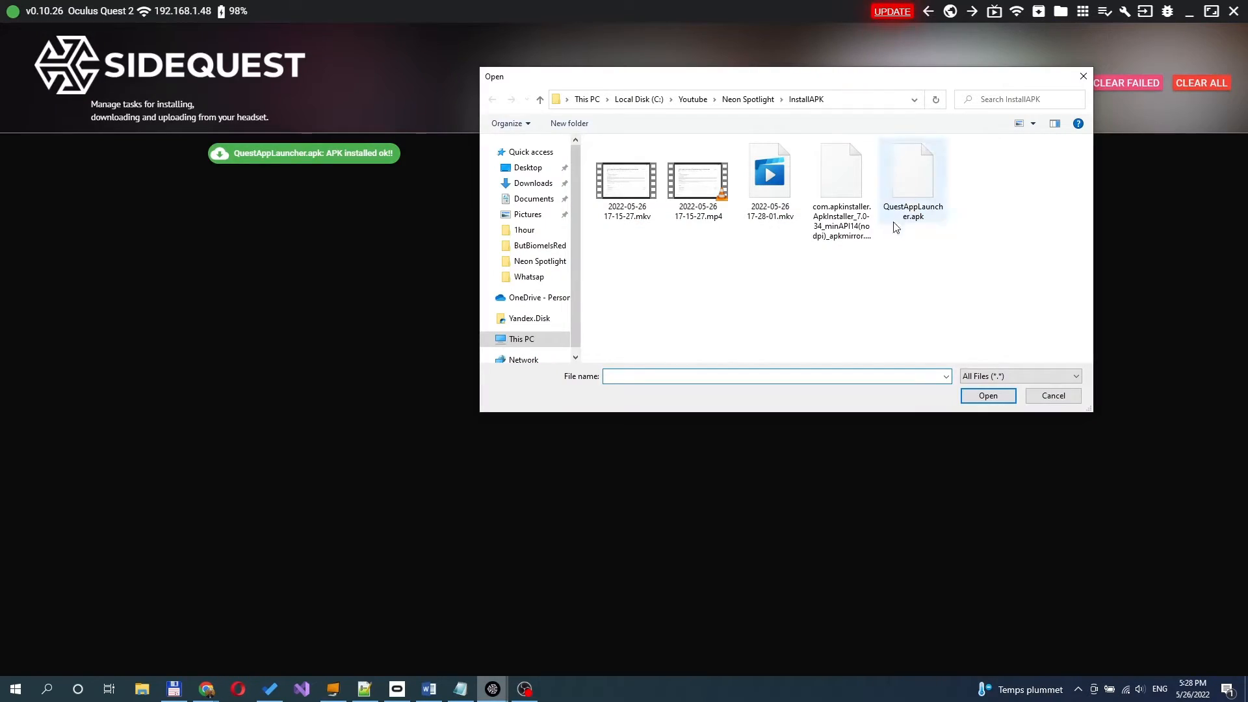
Install the com.apkinstaller APK from the InstallAPK folder onto the Quest.
double_click(841, 170)
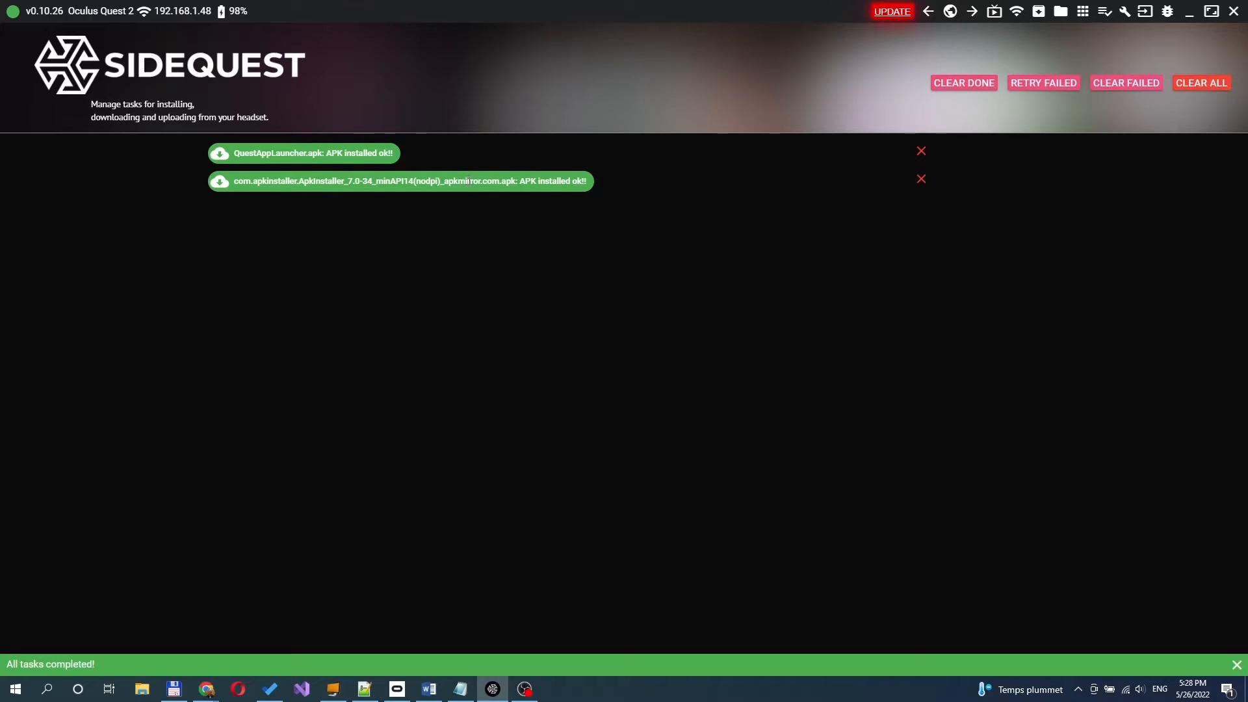
mouse_move(458, 307)
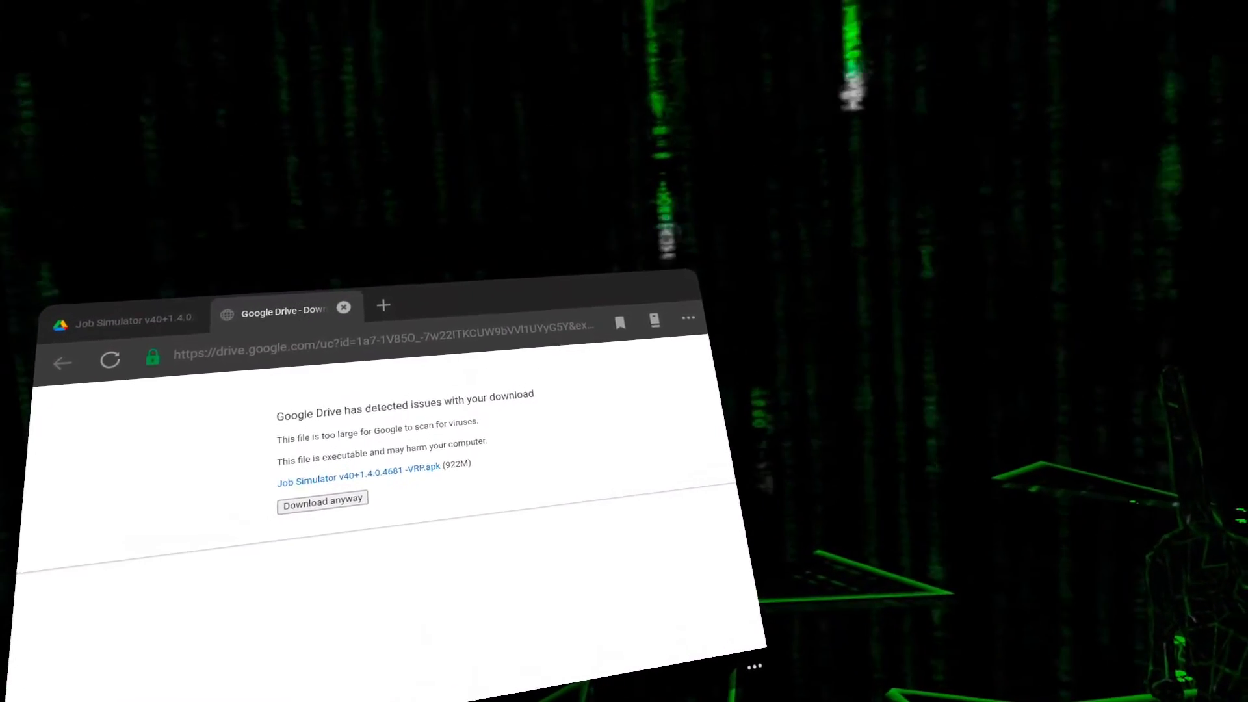
Download the large Job Simulator APK anyway despite Google Drive's unscanned-file warning.
left_click(687, 318)
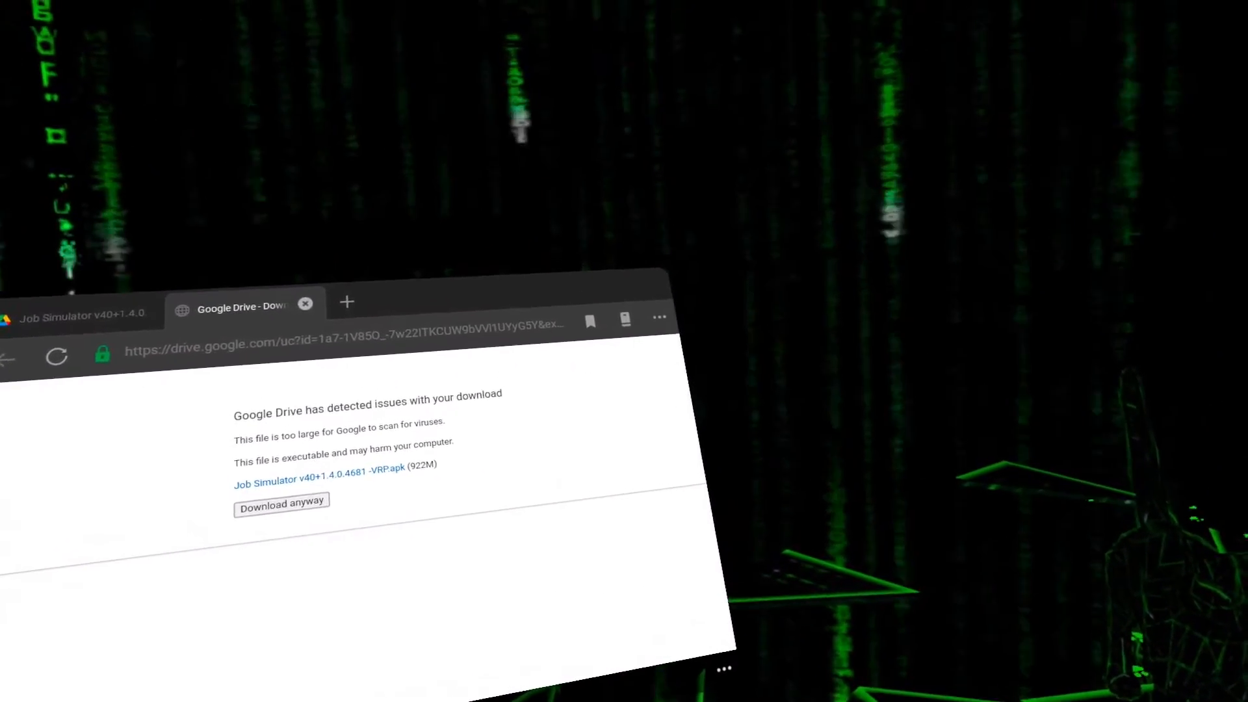
left_click(657, 318)
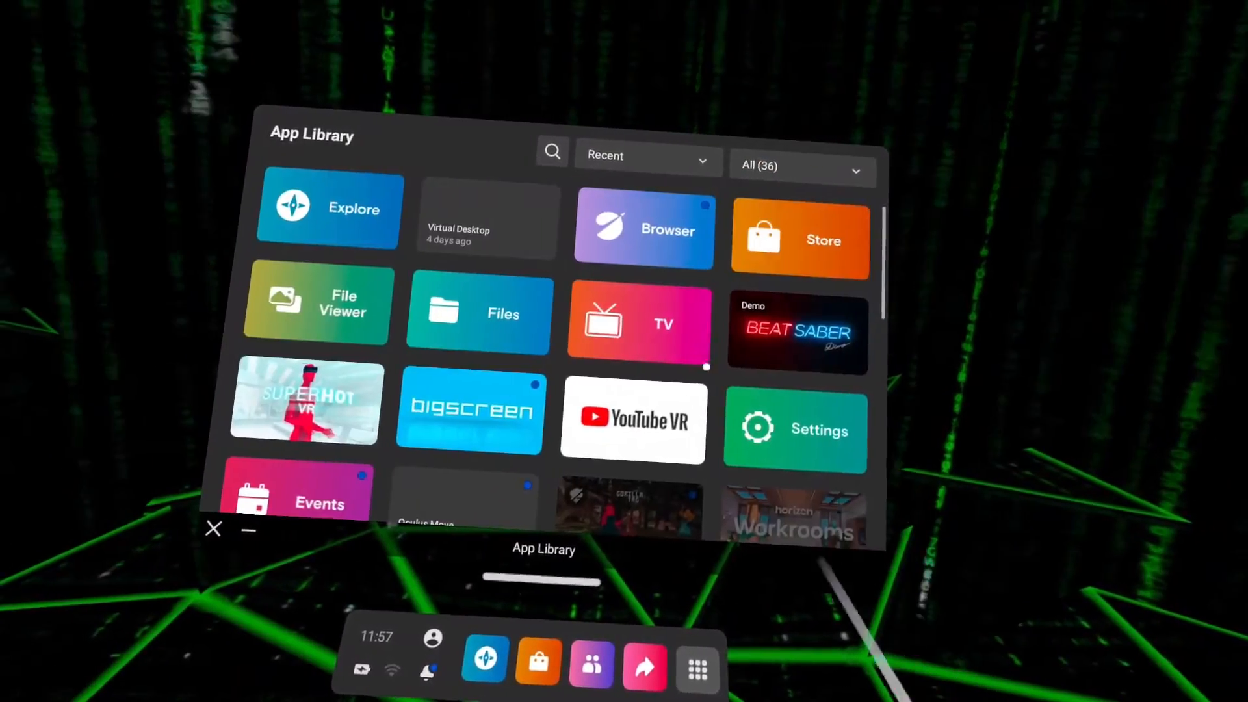
Filter App Library to Unknown Sources and launch APK Installer.
left_click(799, 166)
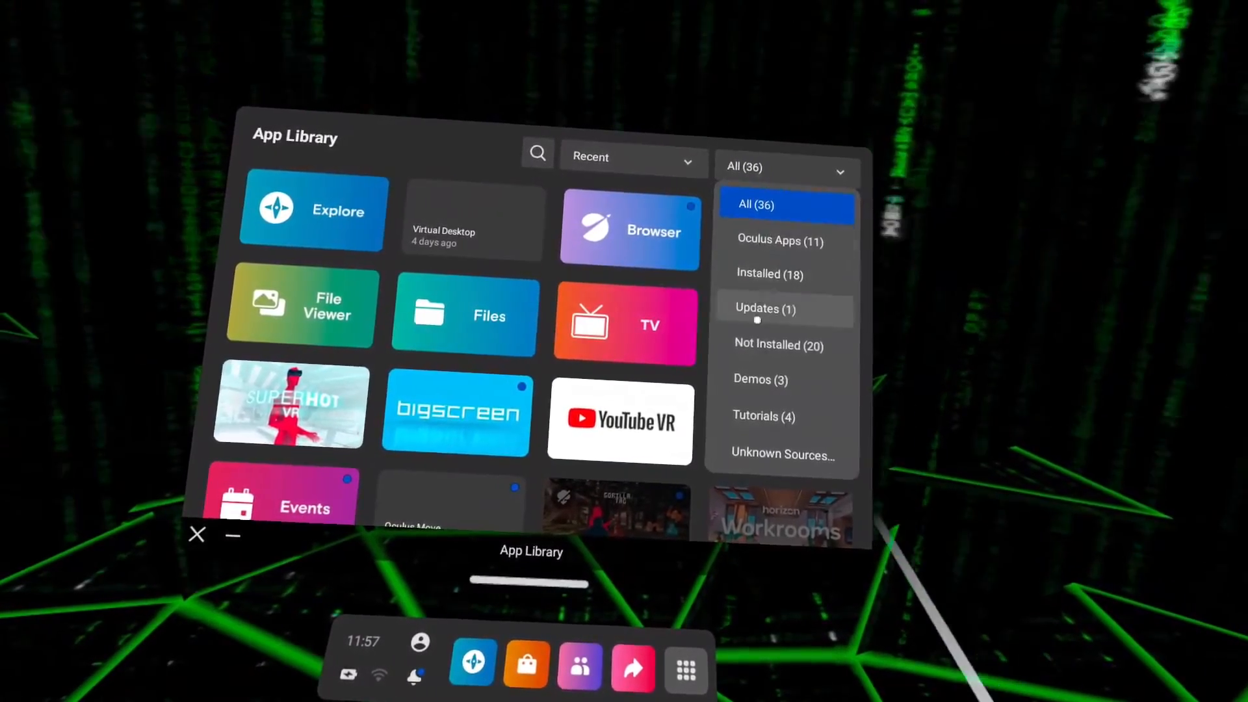
left_click(784, 455)
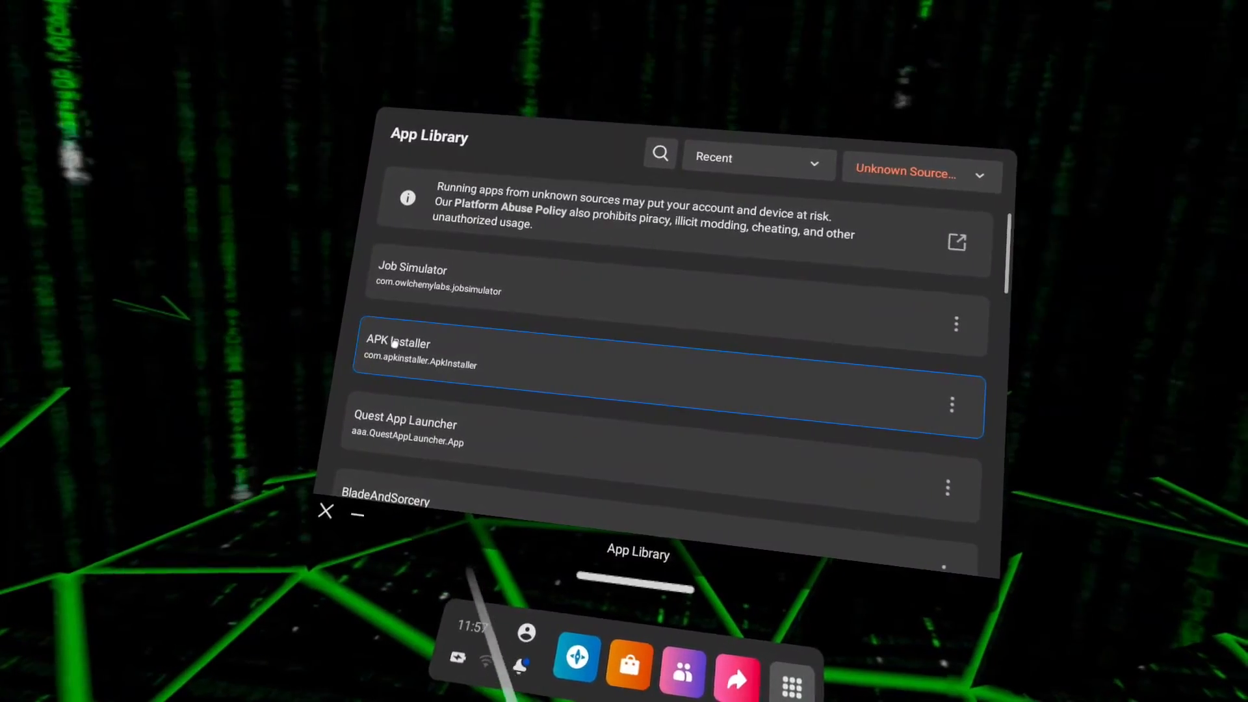
left_click(420, 353)
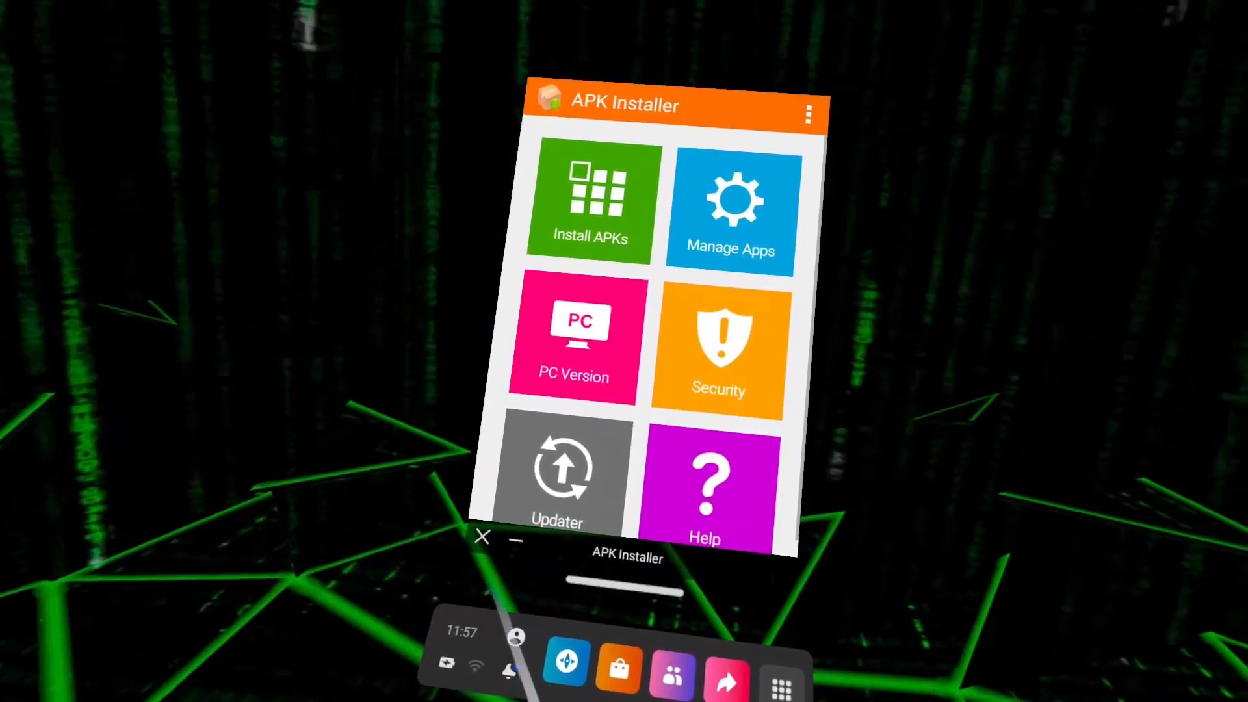
Browse local APKs and install the checked Job Simulator APK.
left_click(589, 203)
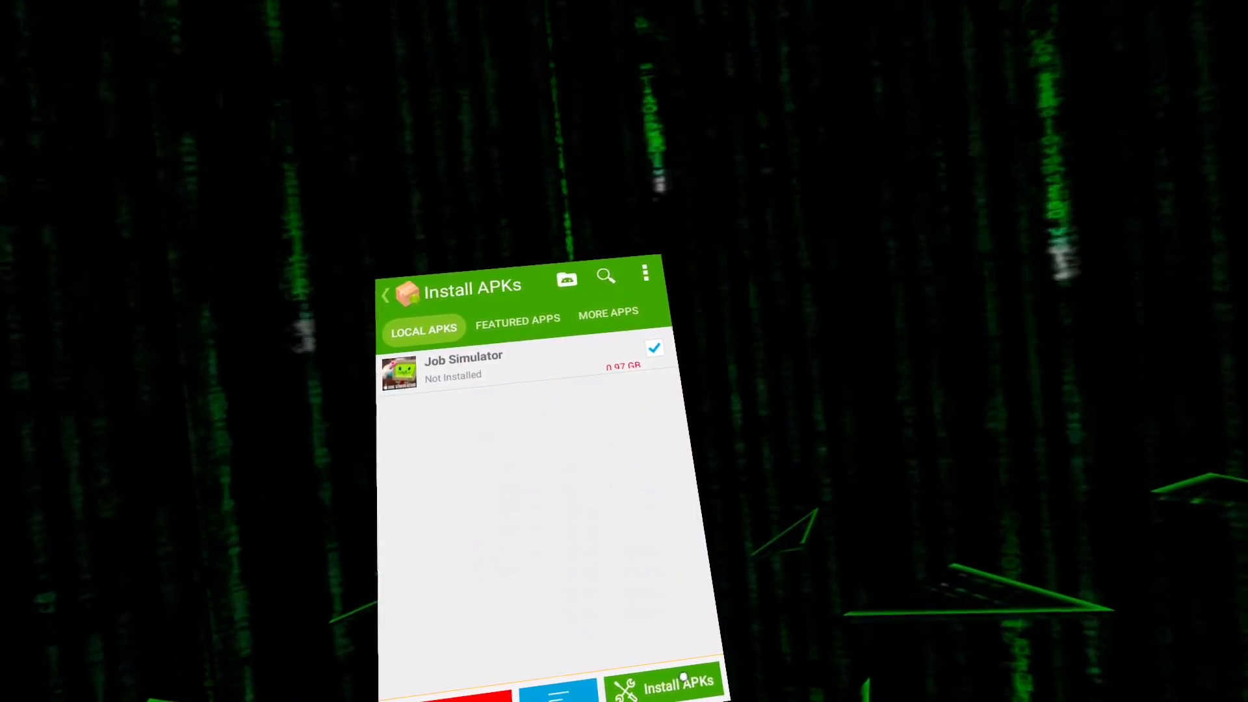
left_click(663, 681)
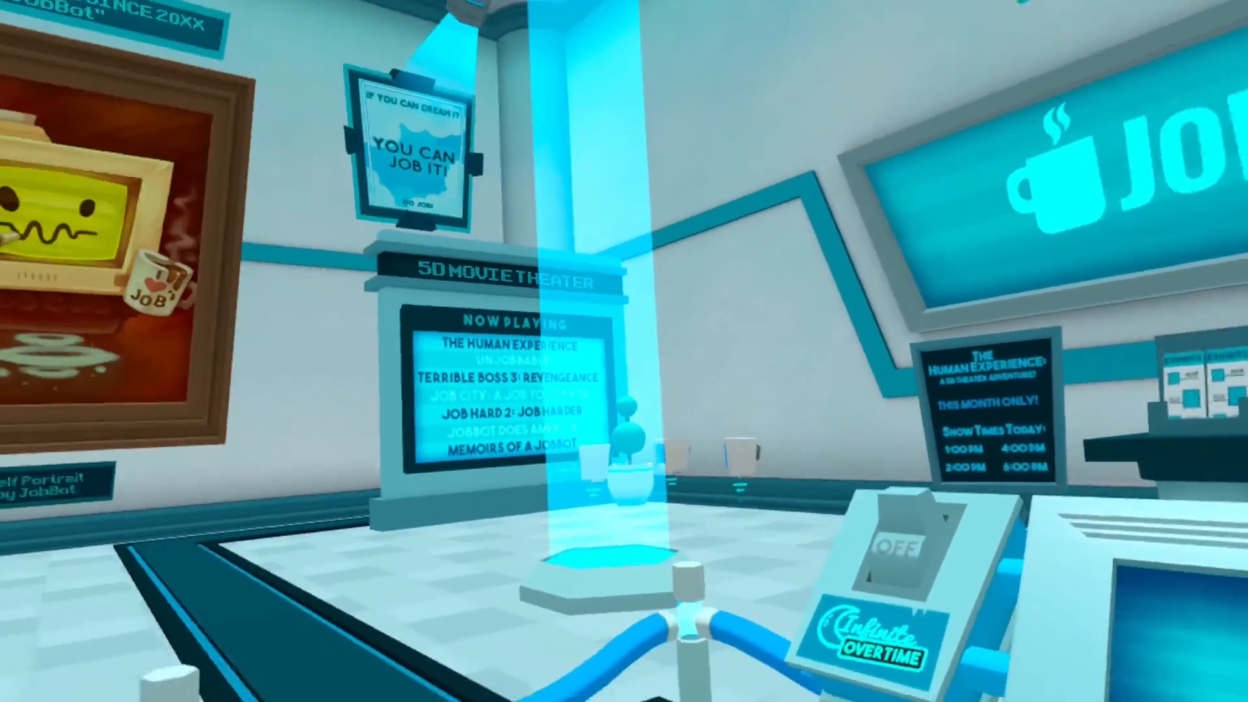